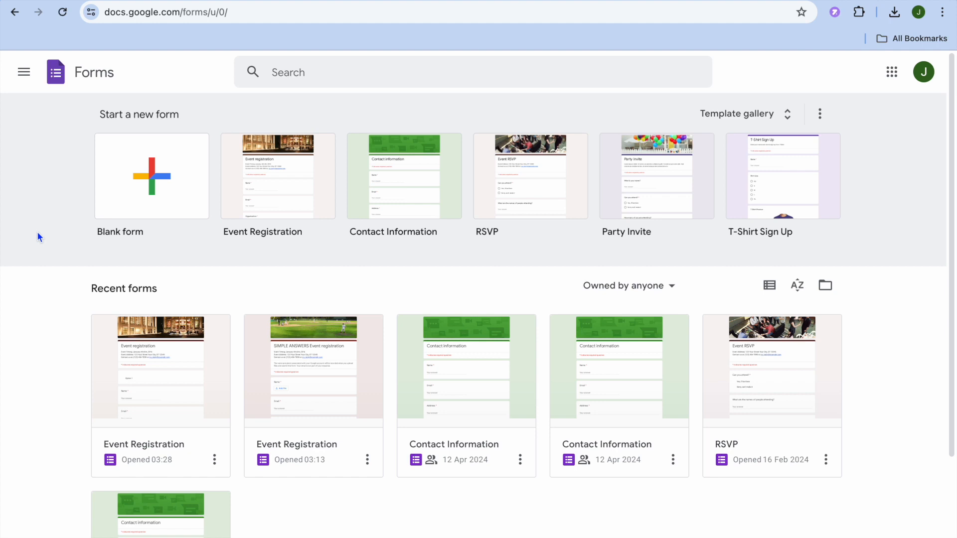
{"action": "mouse_move", "coordinate": [69, 229]}
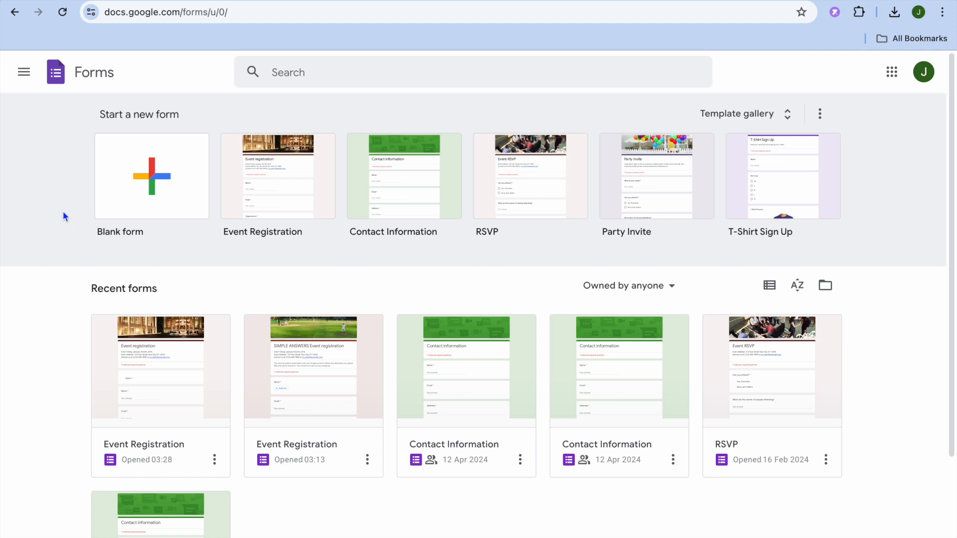
{"action": "mouse_move", "coordinate": [278, 176]}
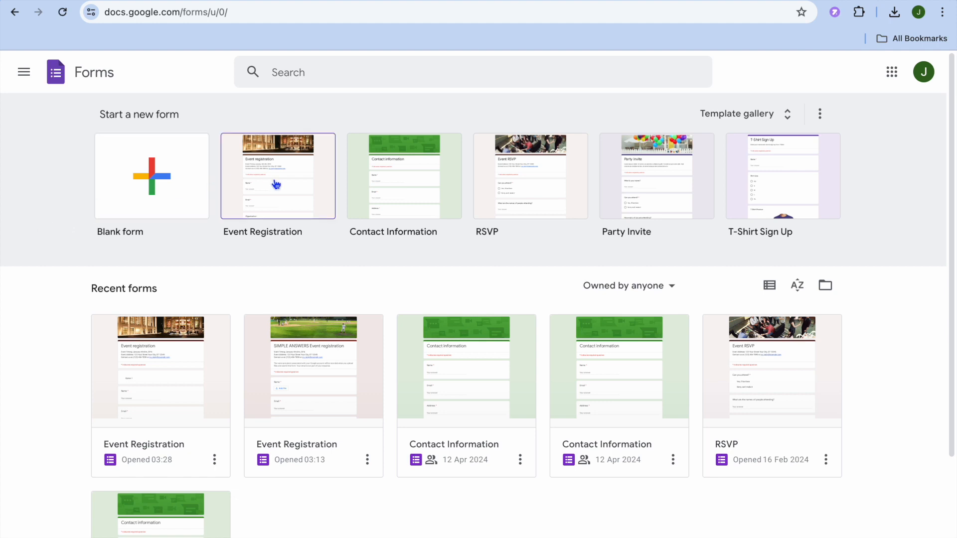
{"action": "mouse_move", "coordinate": [282, 216]}
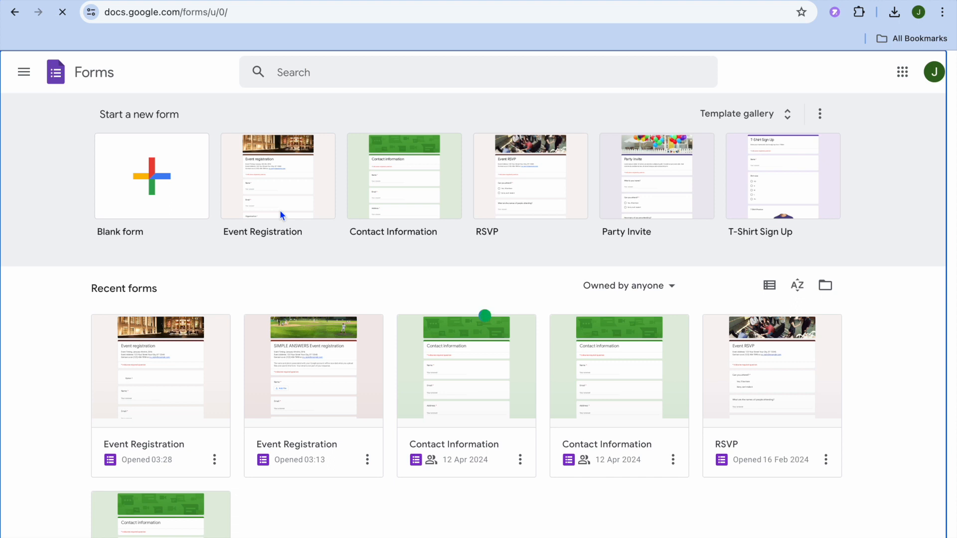
Create a new form from the Event Registration template and scroll through its questions
{"action": "left_click", "coordinate": [160, 370]}
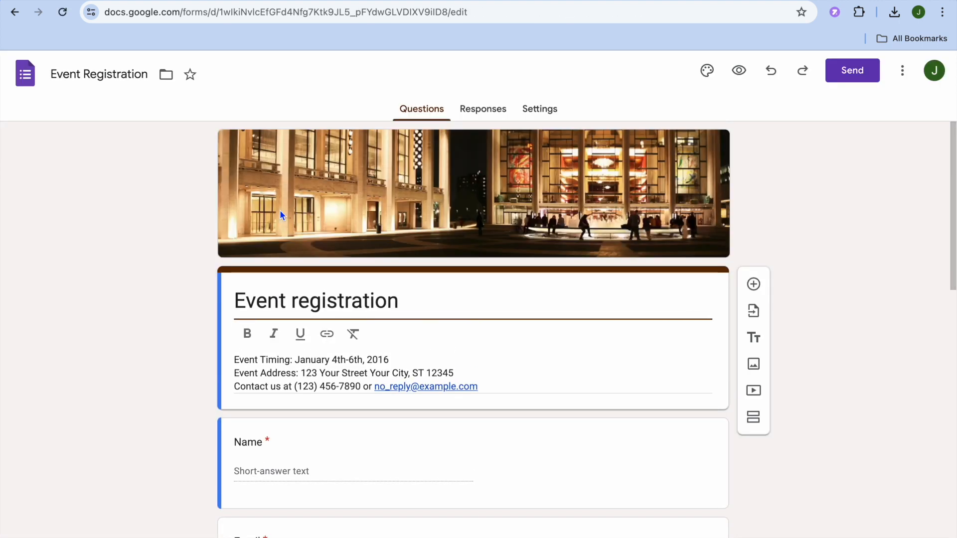
{"action": "mouse_move", "coordinate": [311, 201]}
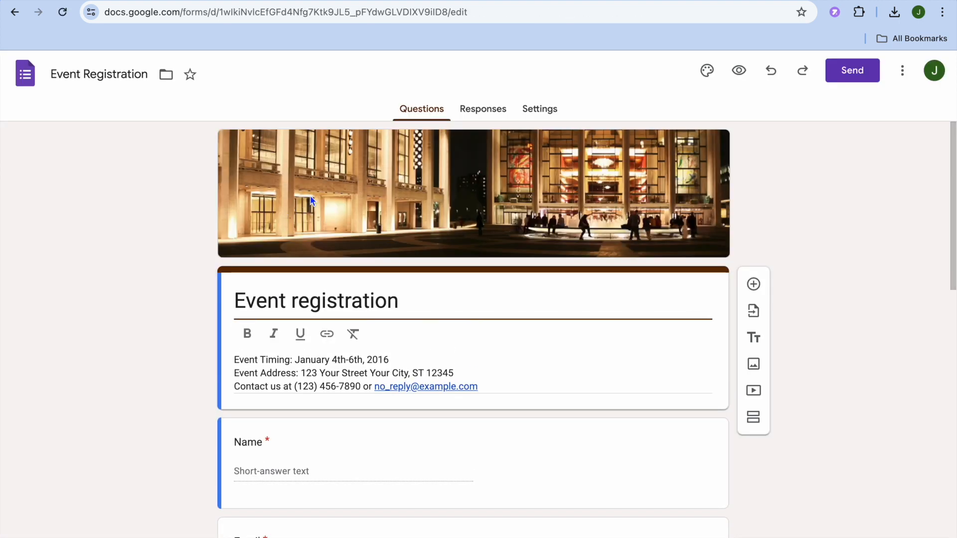
{"action": "scroll", "scroll_direction": "down", "scroll_amount": 3}
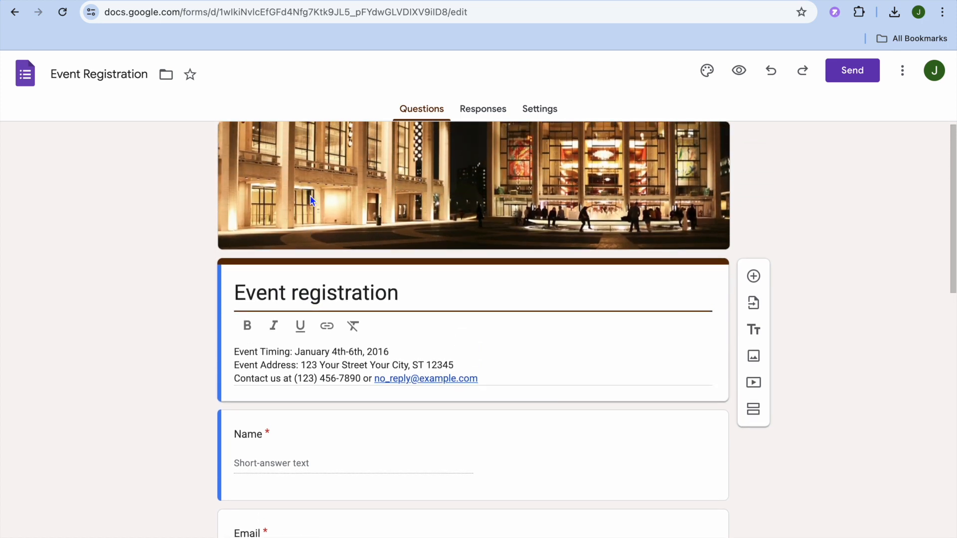
{"action": "mouse_move", "coordinate": [872, 179]}
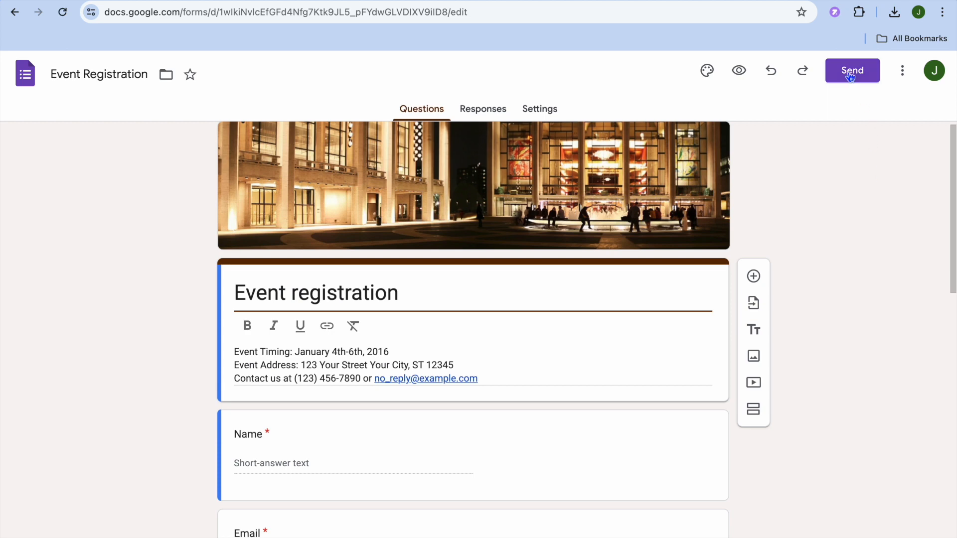
{"action": "mouse_move", "coordinate": [842, 129]}
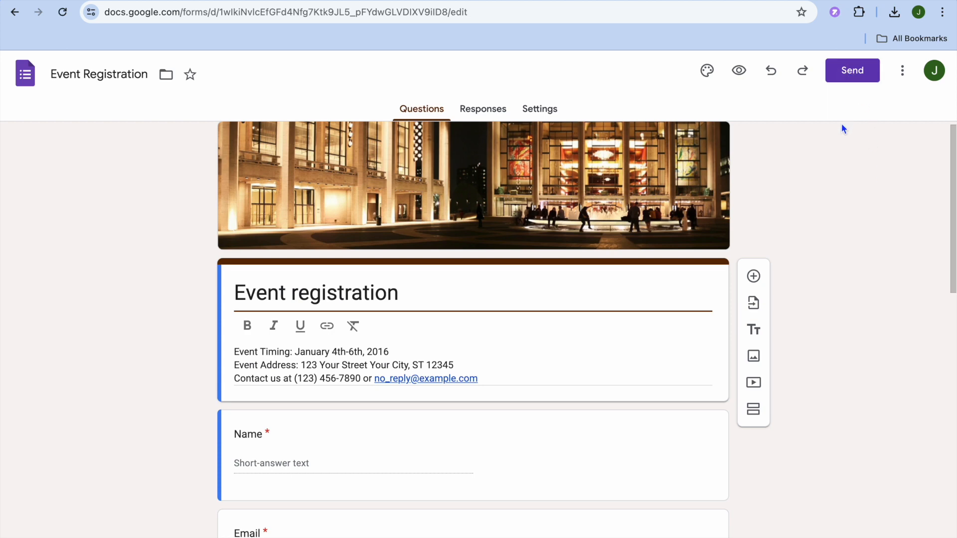
{"action": "mouse_move", "coordinate": [814, 153]}
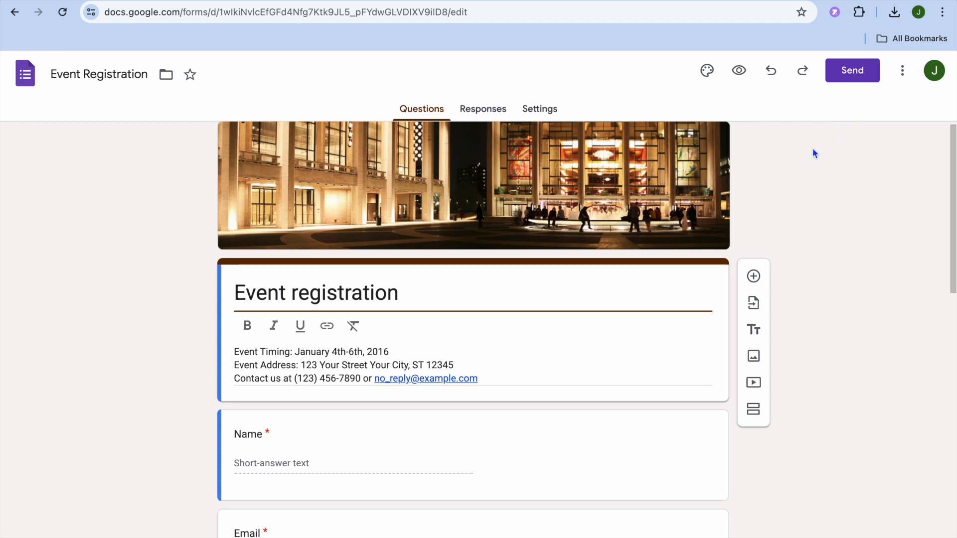
{"action": "mouse_move", "coordinate": [635, 207]}
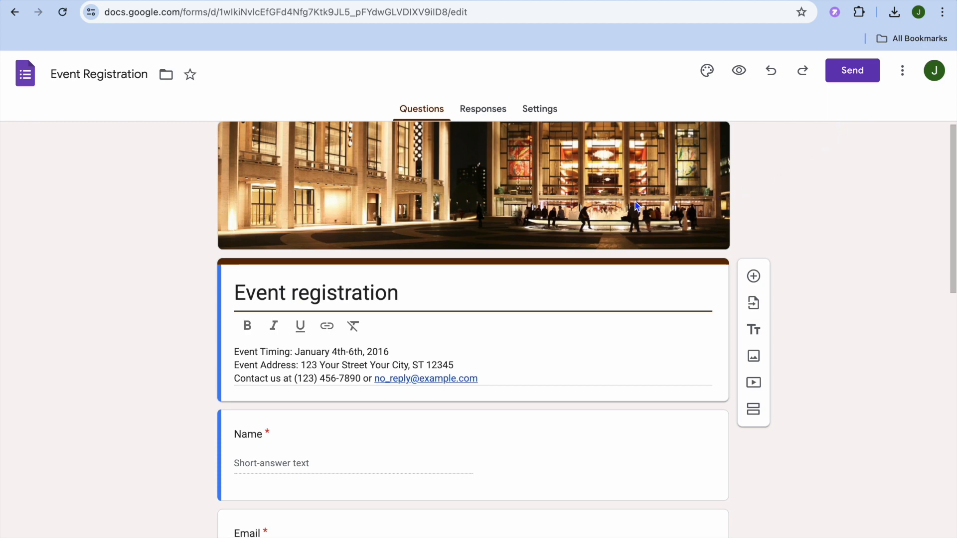
{"action": "mouse_move", "coordinate": [627, 206]}
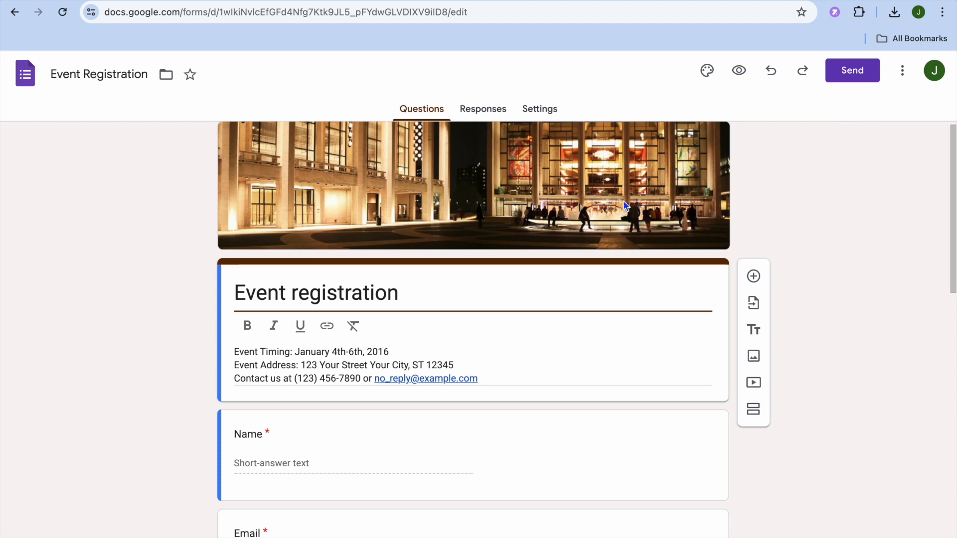
{"action": "mouse_move", "coordinate": [706, 69]}
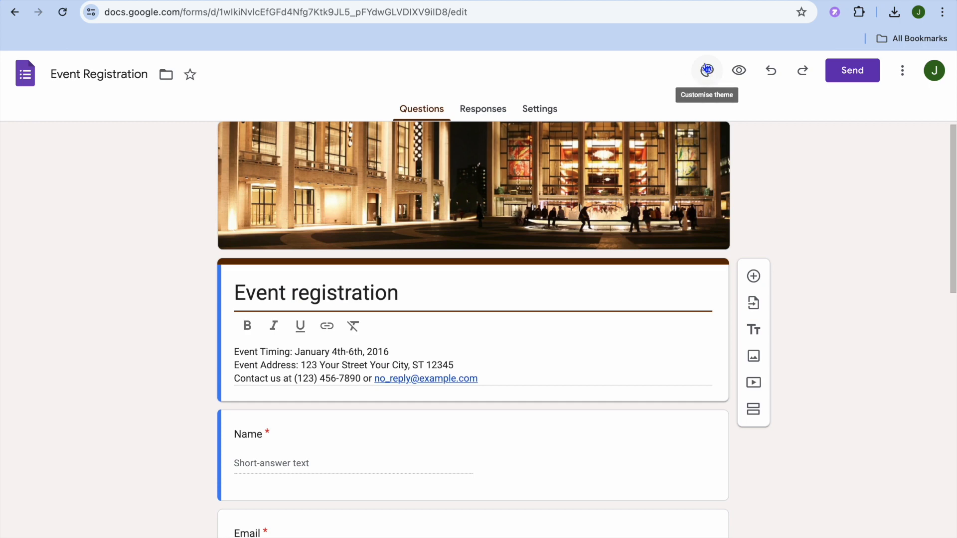
{"action": "left_click", "coordinate": [707, 70]}
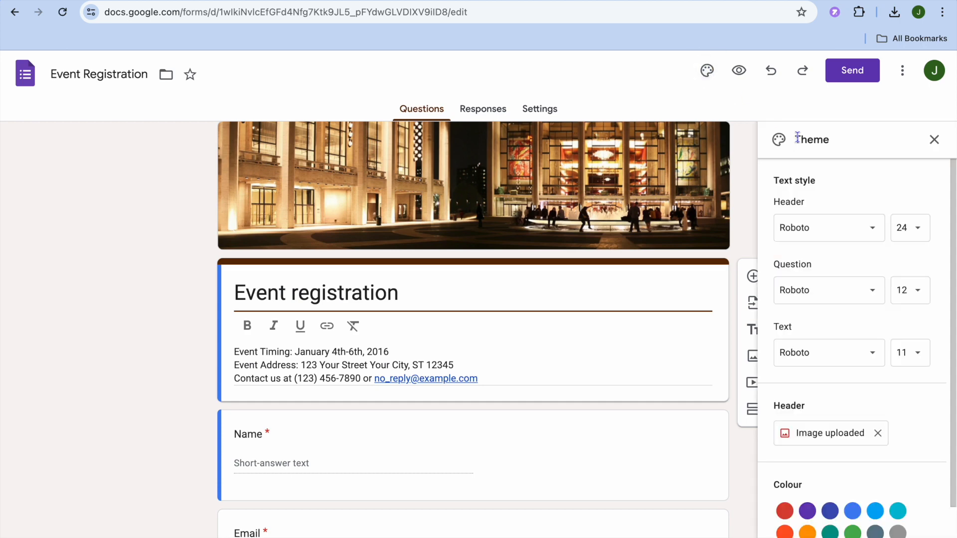
{"action": "mouse_move", "coordinate": [864, 294]}
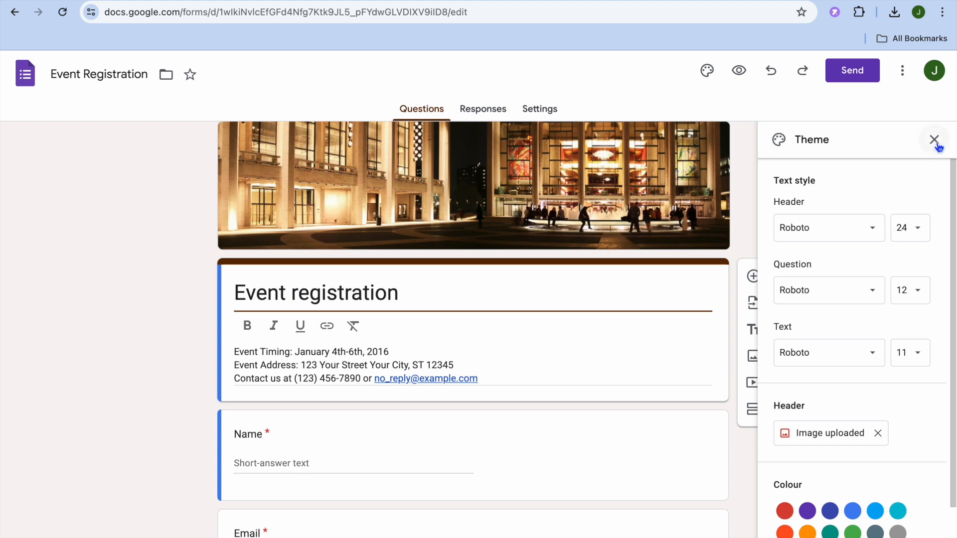
{"action": "left_click", "coordinate": [933, 139]}
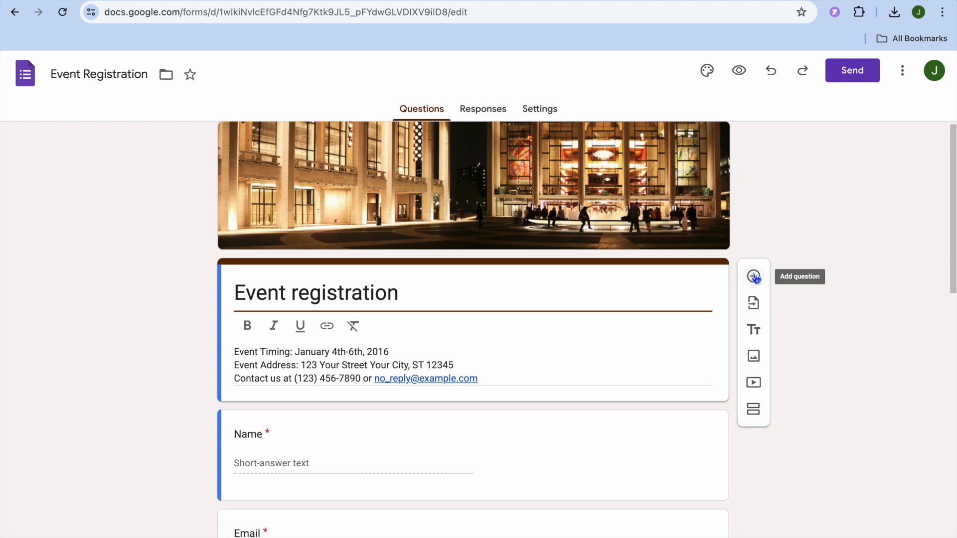
Insert a new untitled multiple-choice question above the Name question
{"action": "left_click", "coordinate": [753, 275]}
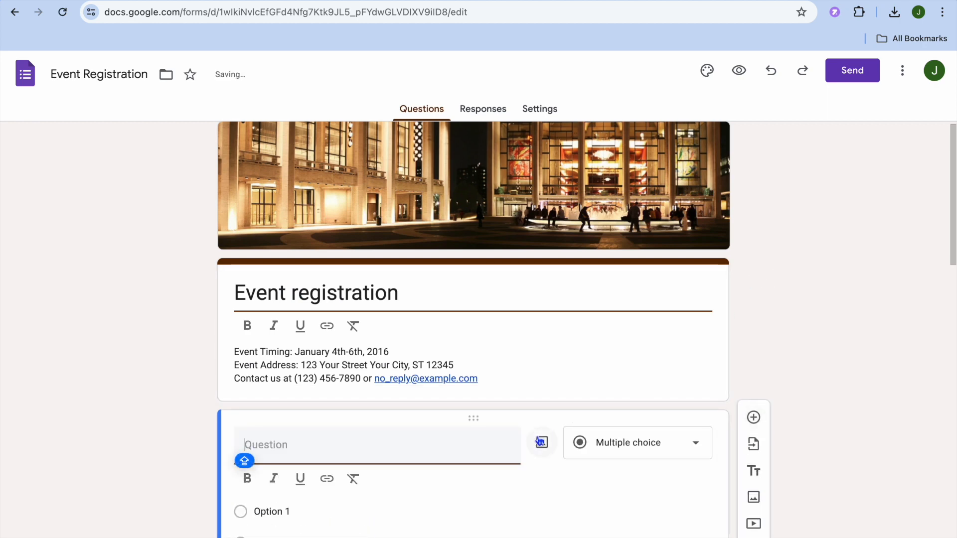
{"action": "left_click", "coordinate": [634, 443]}
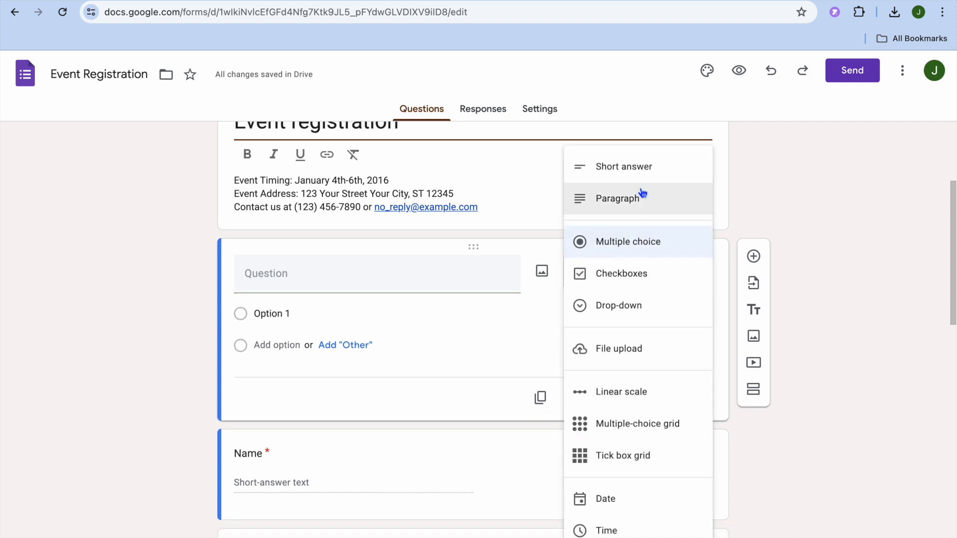
{"action": "mouse_move", "coordinate": [633, 207]}
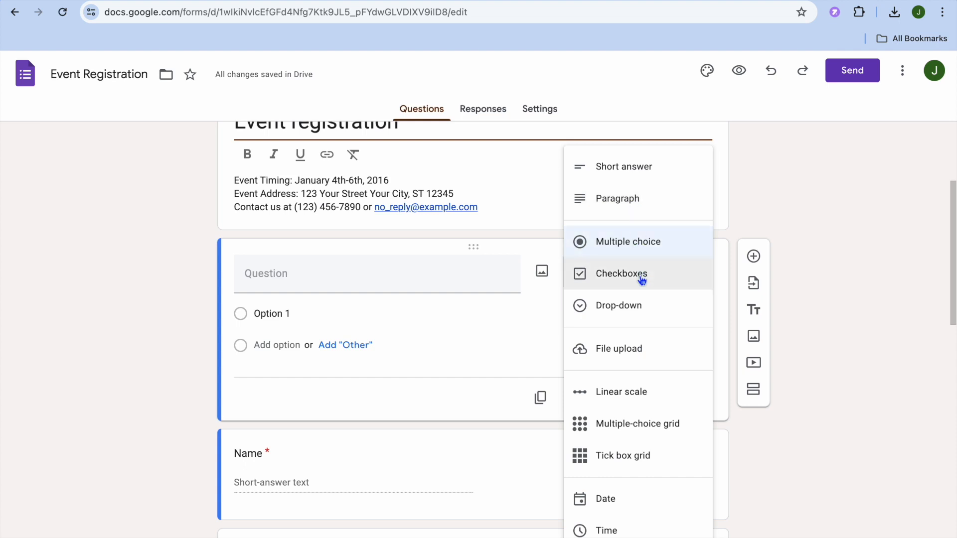
{"action": "left_click", "coordinate": [617, 242]}
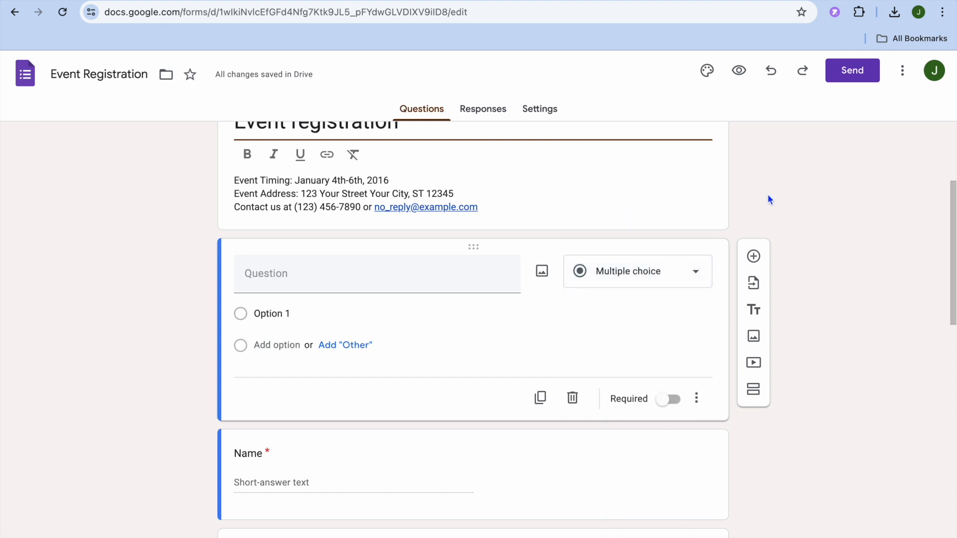
{"action": "mouse_move", "coordinate": [852, 71]}
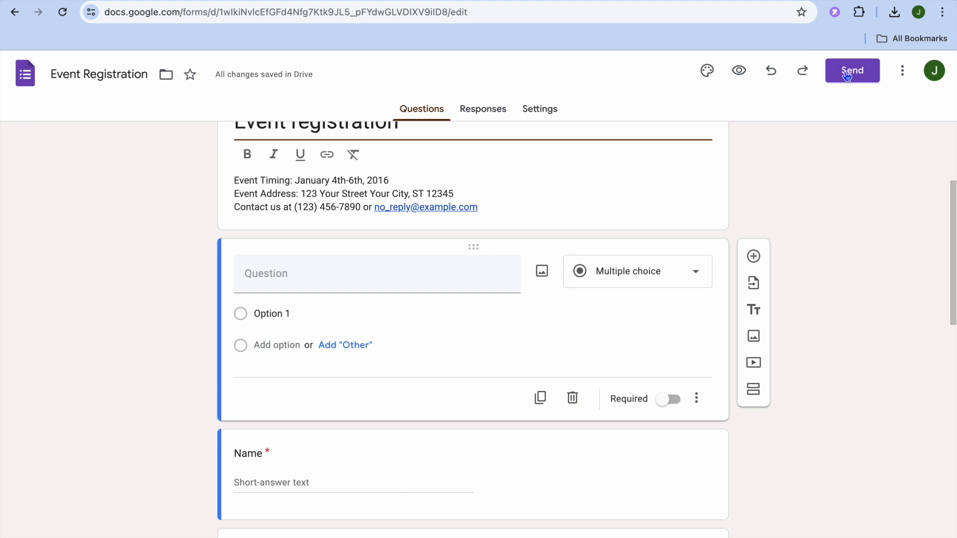
Copy the form's public response link from the Send form dialog
{"action": "left_click", "coordinate": [852, 70]}
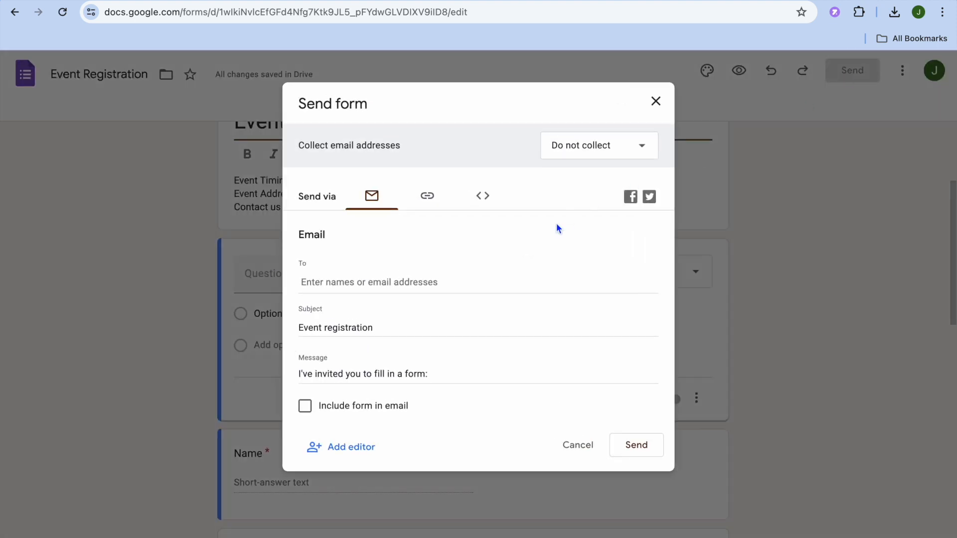
{"action": "mouse_move", "coordinate": [428, 198]}
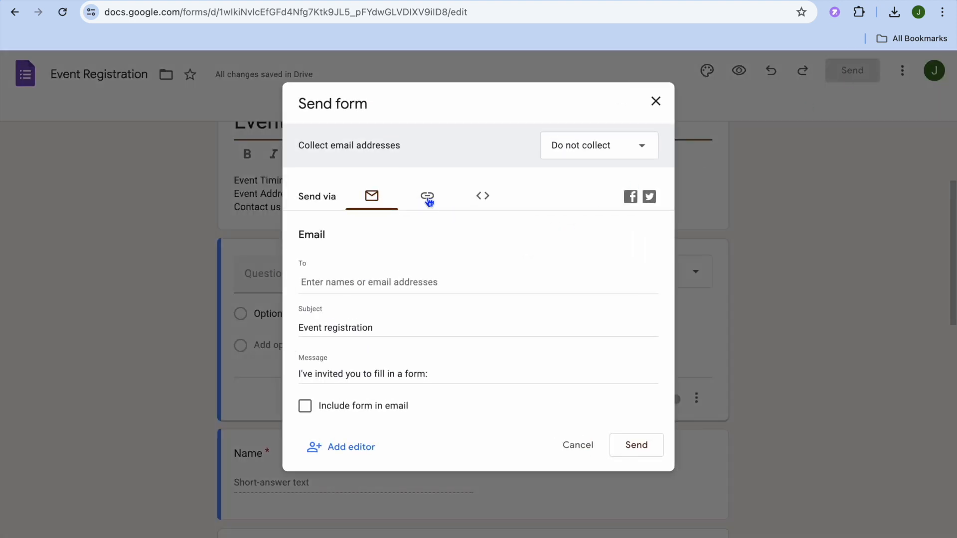
{"action": "left_click", "coordinate": [427, 196]}
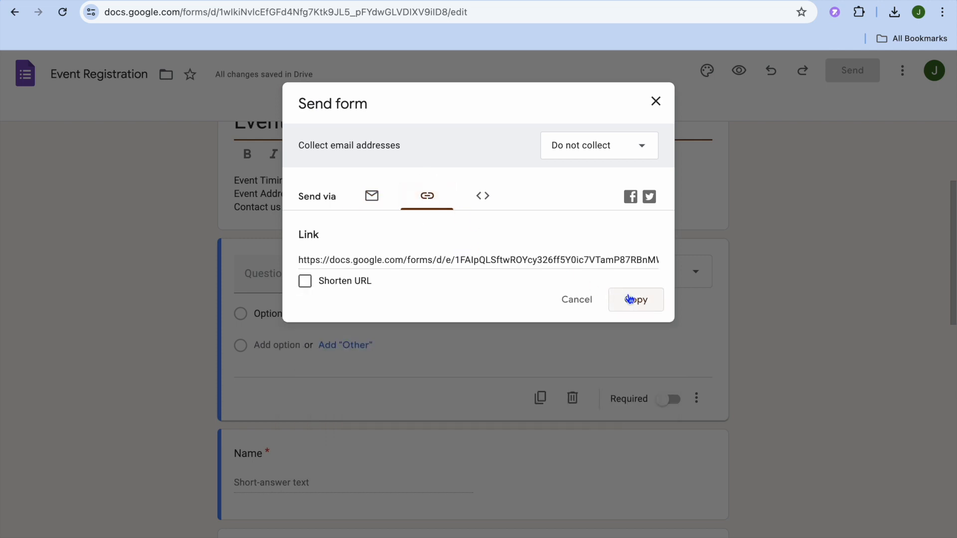
{"action": "left_click", "coordinate": [636, 300]}
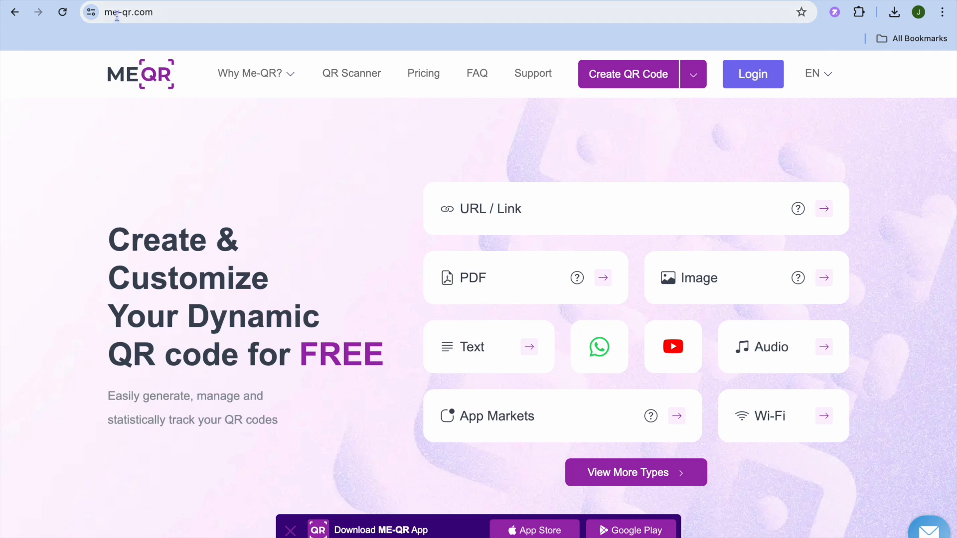
{"action": "mouse_move", "coordinate": [181, 130]}
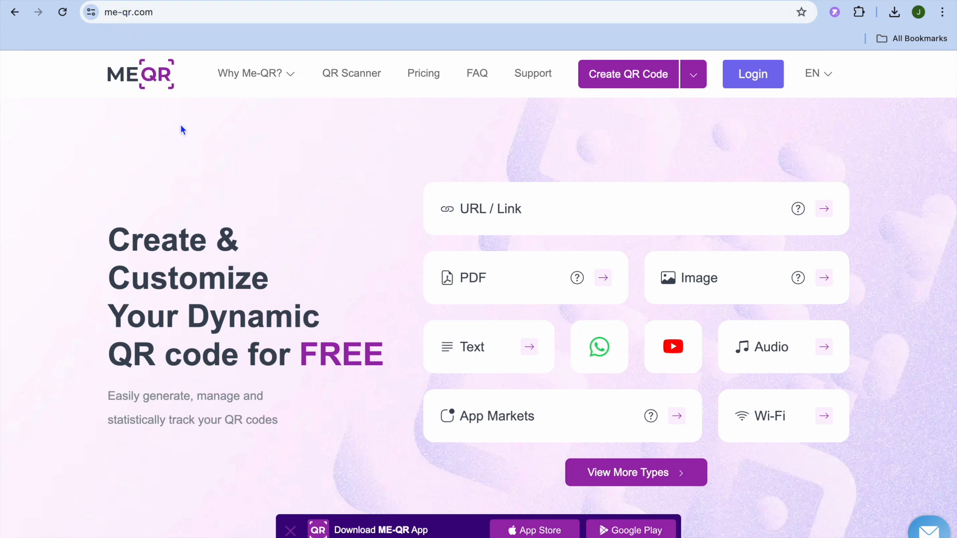
{"action": "mouse_move", "coordinate": [298, 179]}
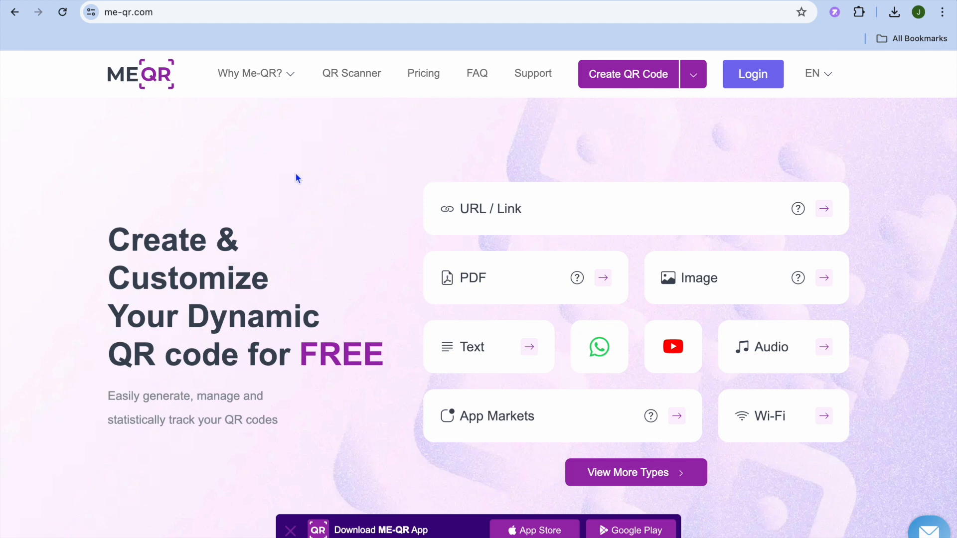
{"action": "mouse_move", "coordinate": [533, 211]}
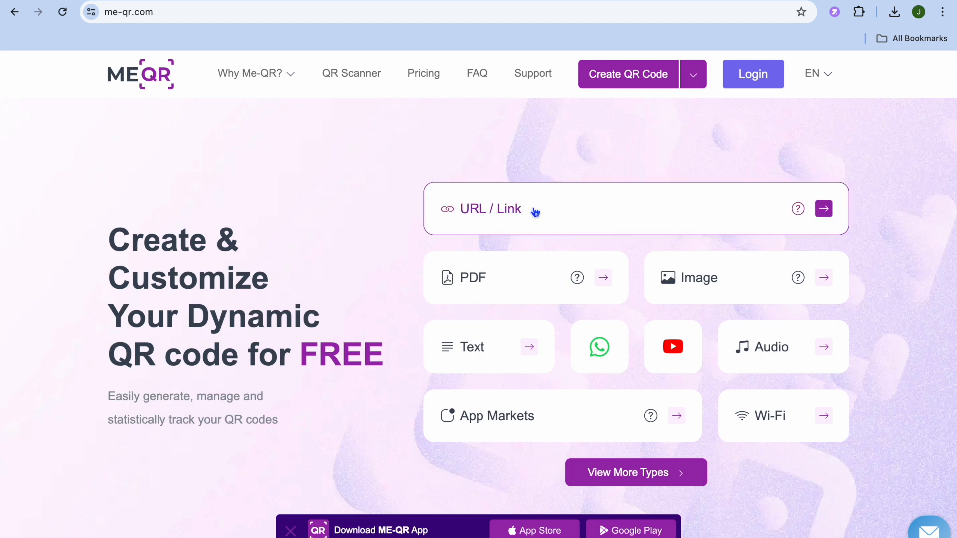
Generate a URL QR code in ME-QR from the pasted Google Form link
{"action": "left_click", "coordinate": [823, 209]}
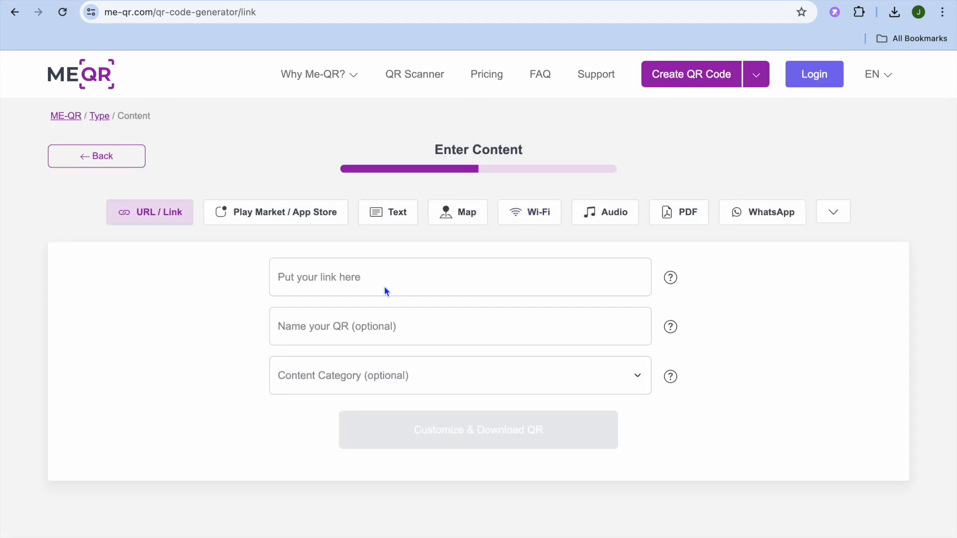
{"action": "right_click", "coordinate": [385, 281]}
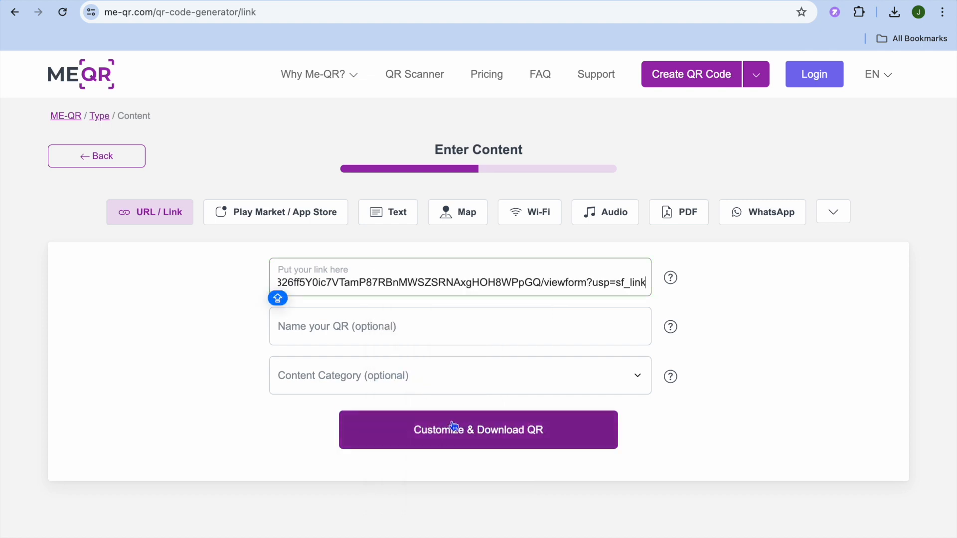
{"action": "left_click", "coordinate": [478, 430]}
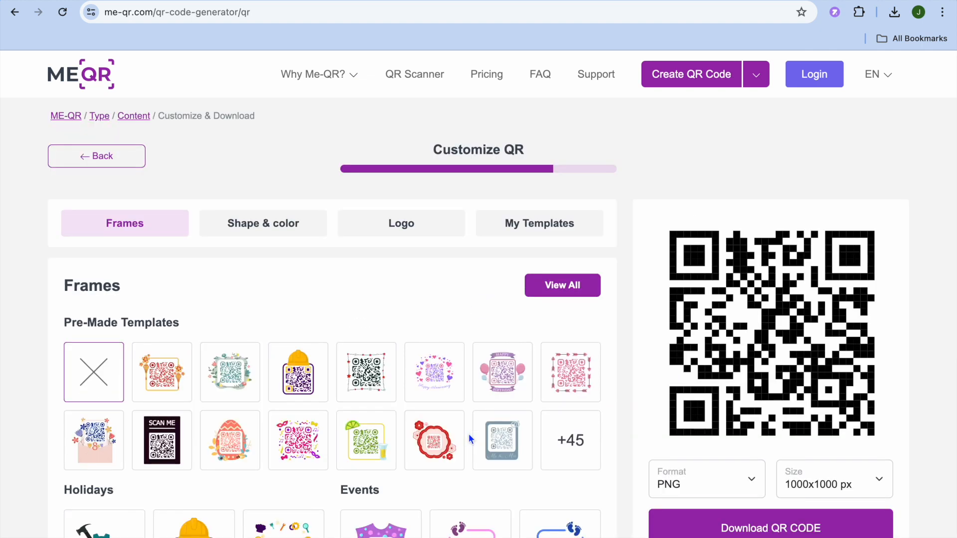
{"action": "mouse_move", "coordinate": [353, 334]}
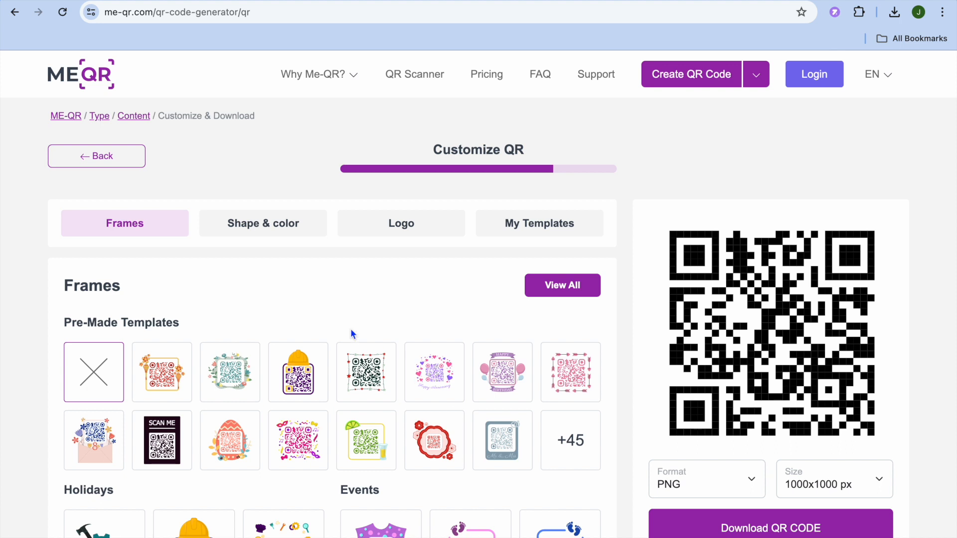
Frame the QR code with the envelope-and-flowers template
{"action": "scroll", "scroll_direction": "down", "scroll_amount": 3}
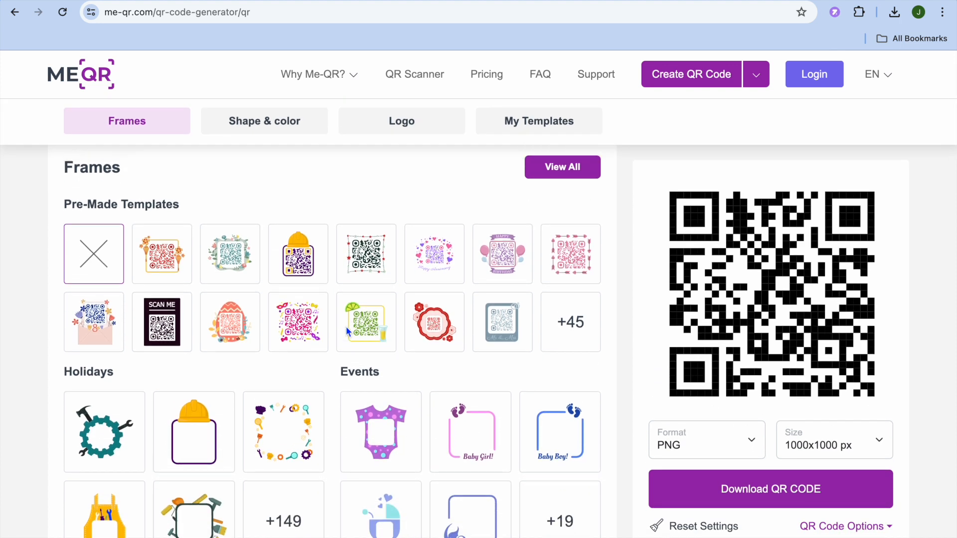
{"action": "left_click", "coordinate": [93, 321]}
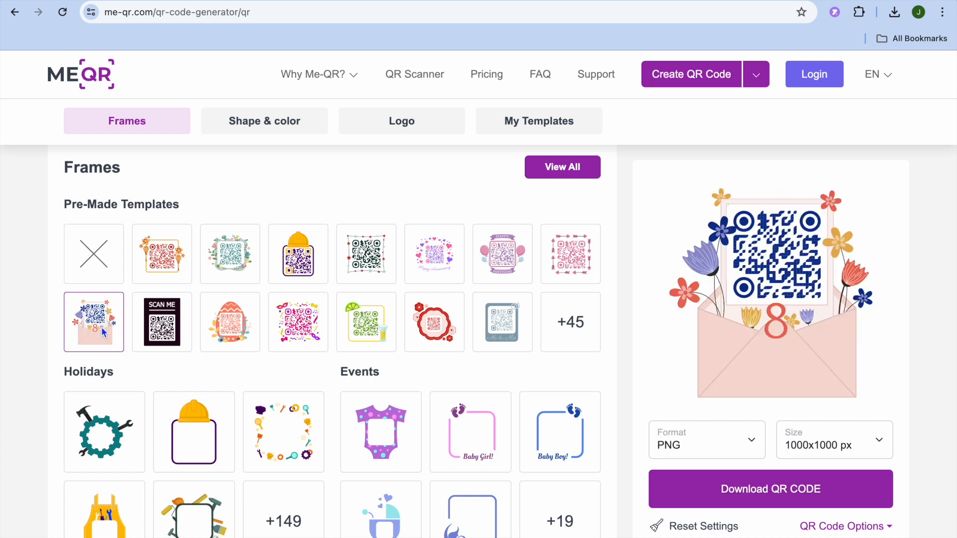
{"action": "mouse_move", "coordinate": [386, 324]}
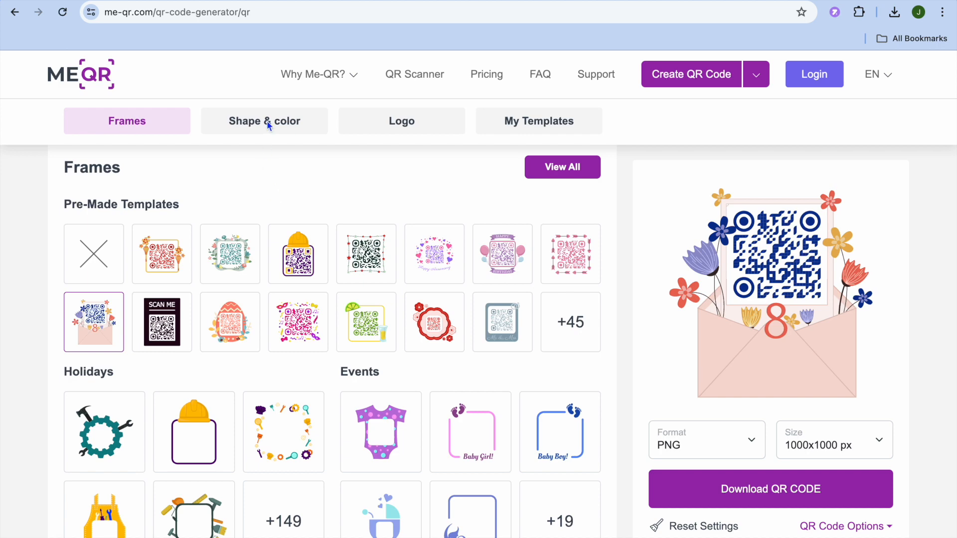
Recolour the QR body modules dark red (#92073F), keeping the eyes blue
{"action": "left_click", "coordinate": [265, 120]}
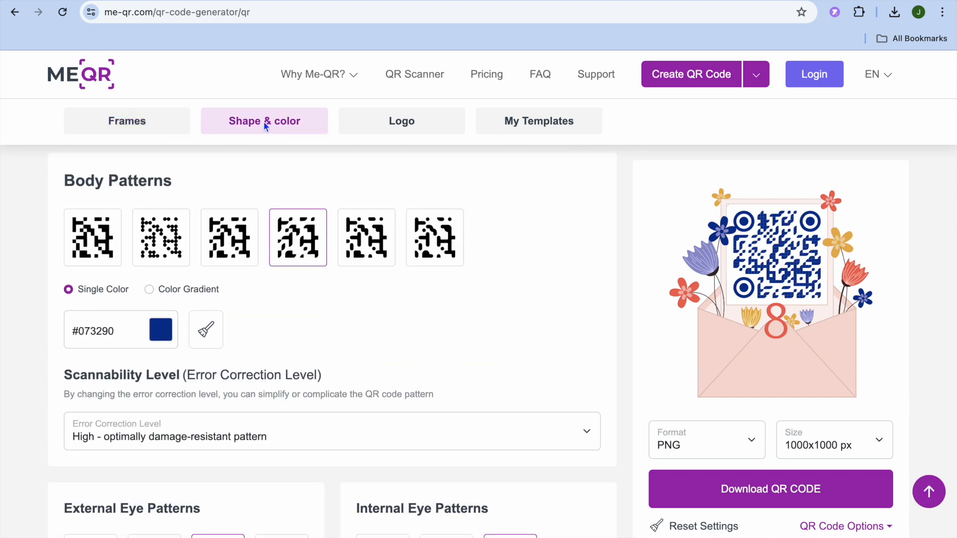
{"action": "mouse_move", "coordinate": [330, 329]}
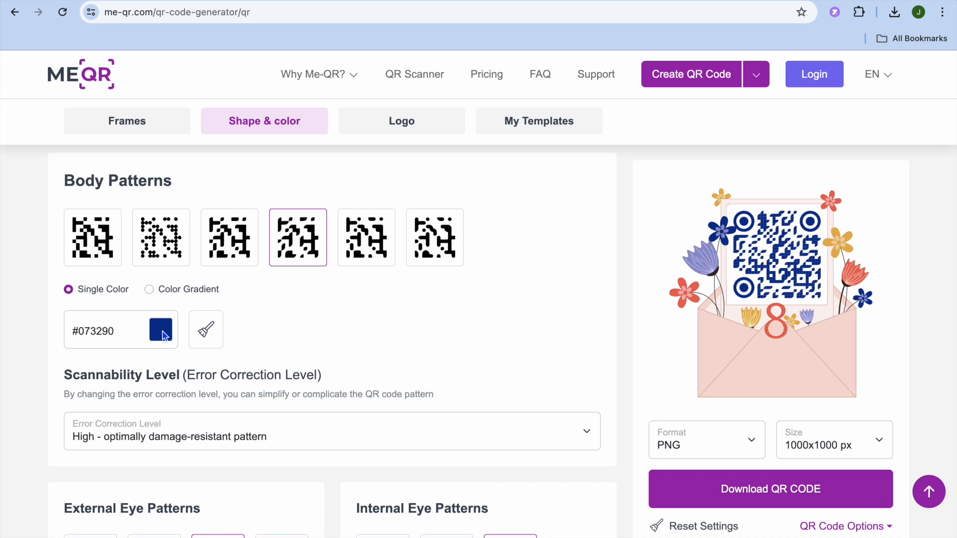
{"action": "left_click", "coordinate": [160, 330]}
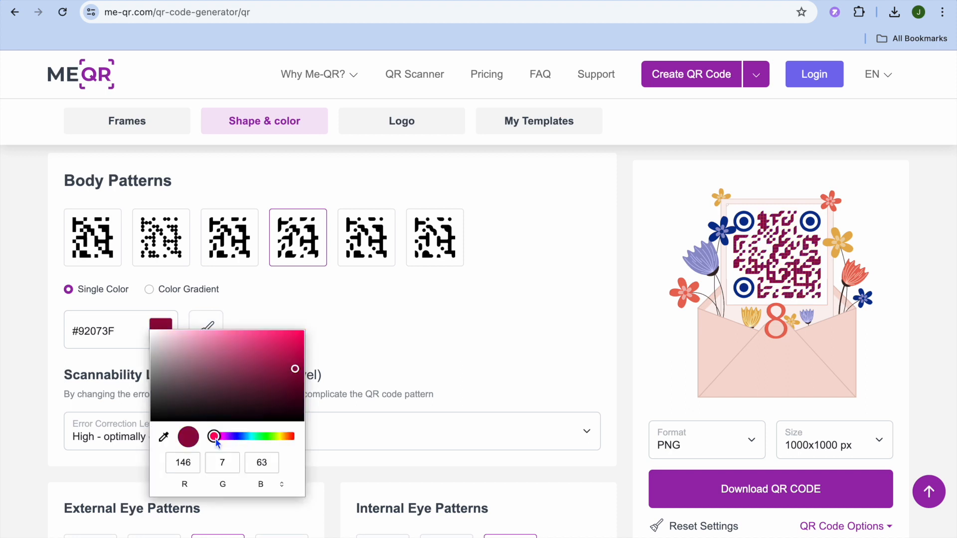
{"action": "left_click", "coordinate": [424, 287]}
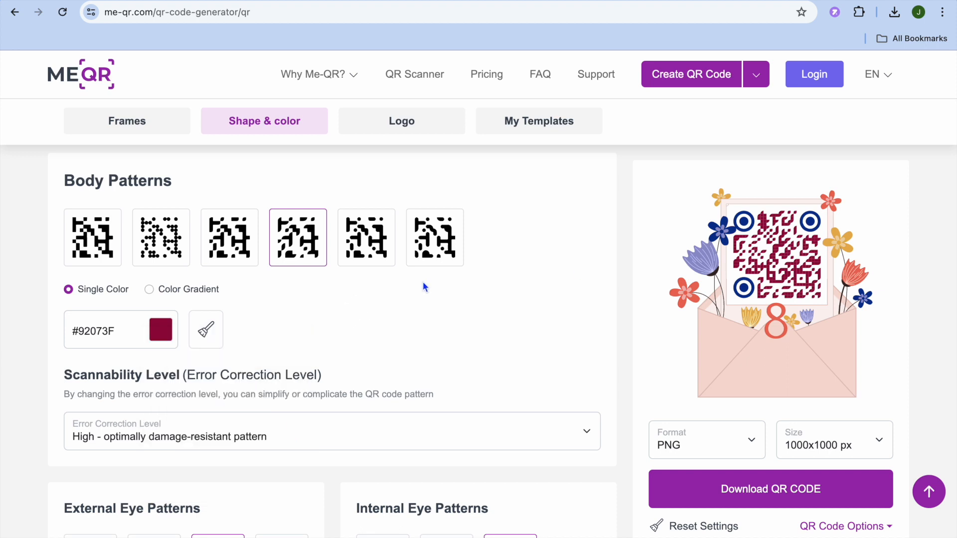
{"action": "mouse_move", "coordinate": [347, 288]}
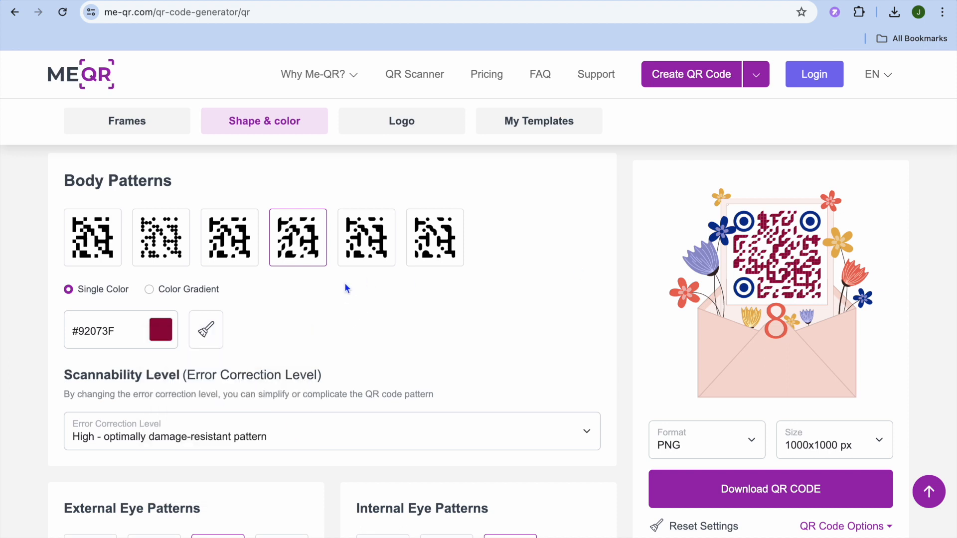
Download the framed QR code as a 1000x1000 PNG and open it
{"action": "scroll", "scroll_direction": "down", "scroll_amount": 3}
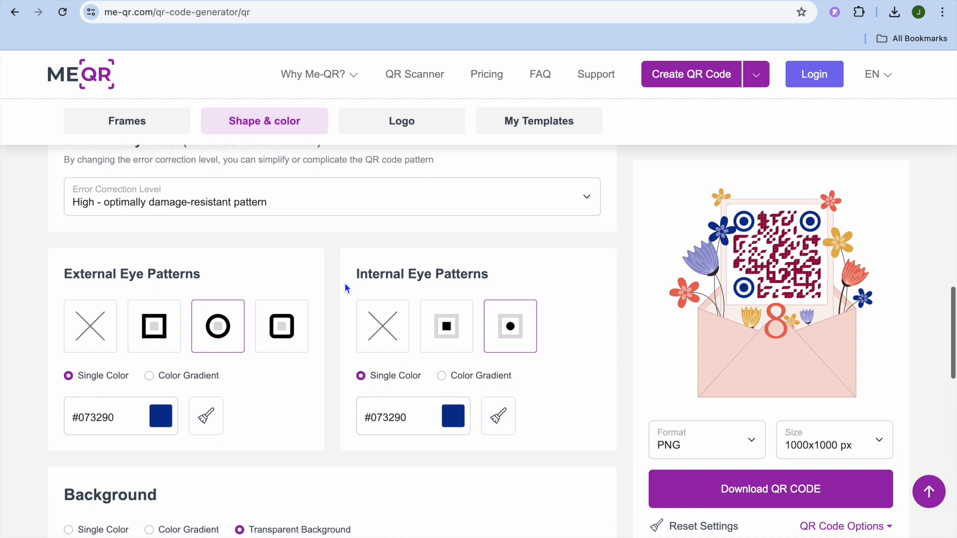
{"action": "mouse_move", "coordinate": [426, 344]}
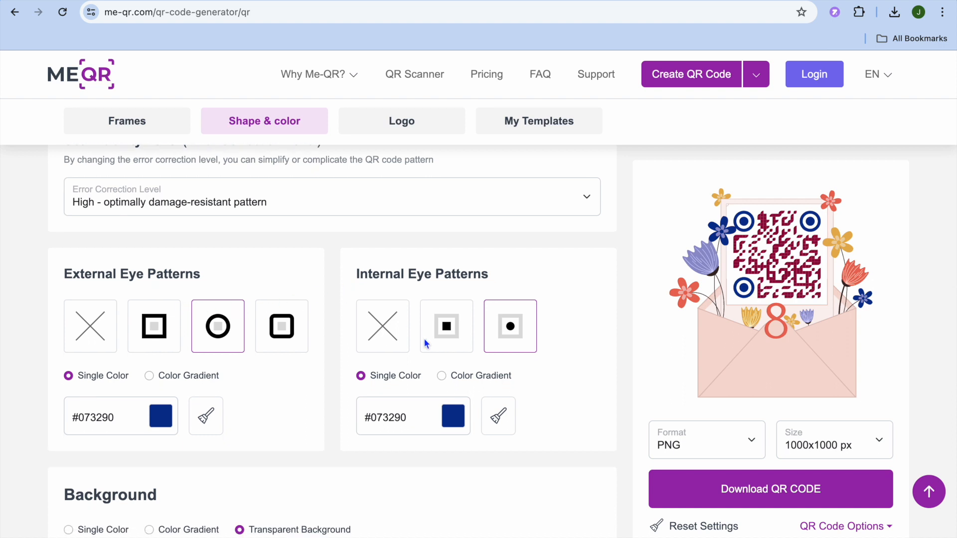
{"action": "mouse_move", "coordinate": [552, 354]}
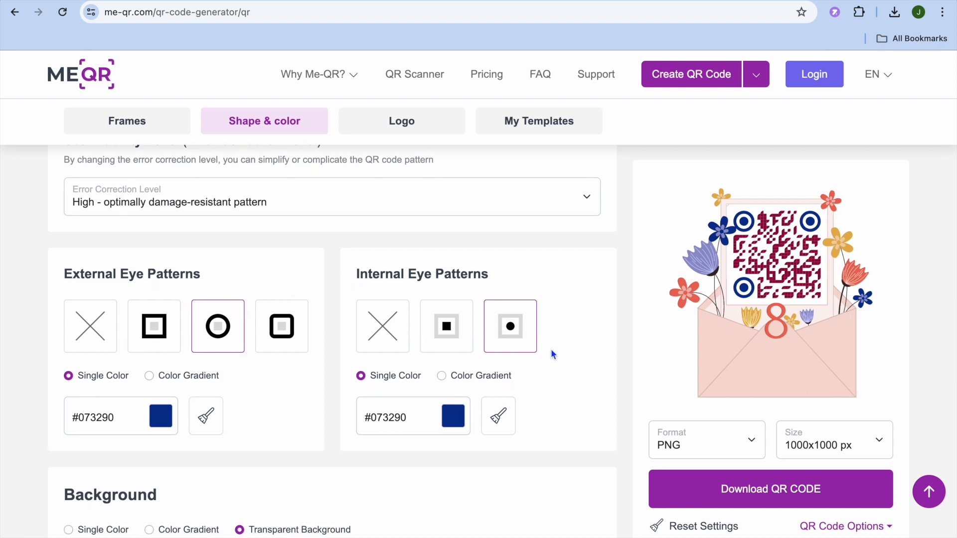
{"action": "scroll", "scroll_direction": "down", "scroll_amount": 3}
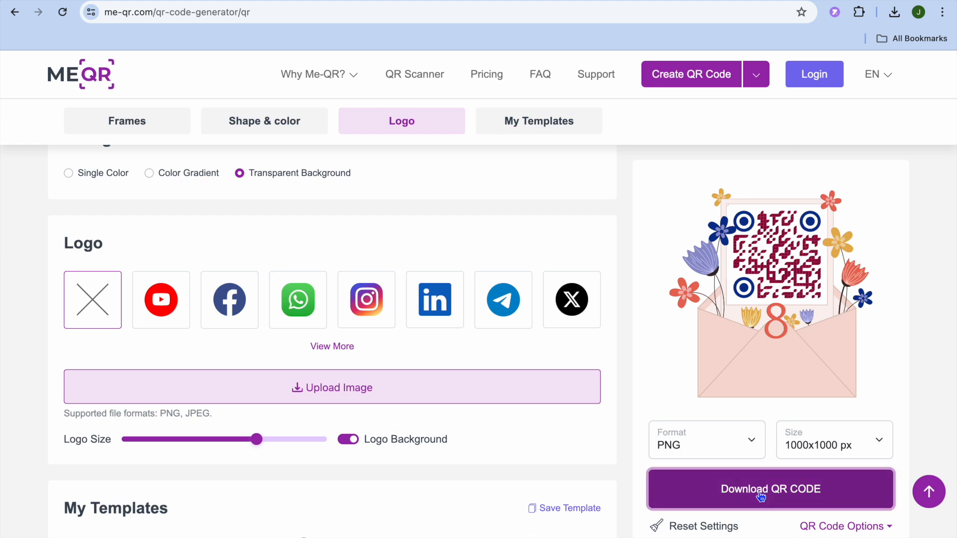
{"action": "left_click", "coordinate": [770, 489]}
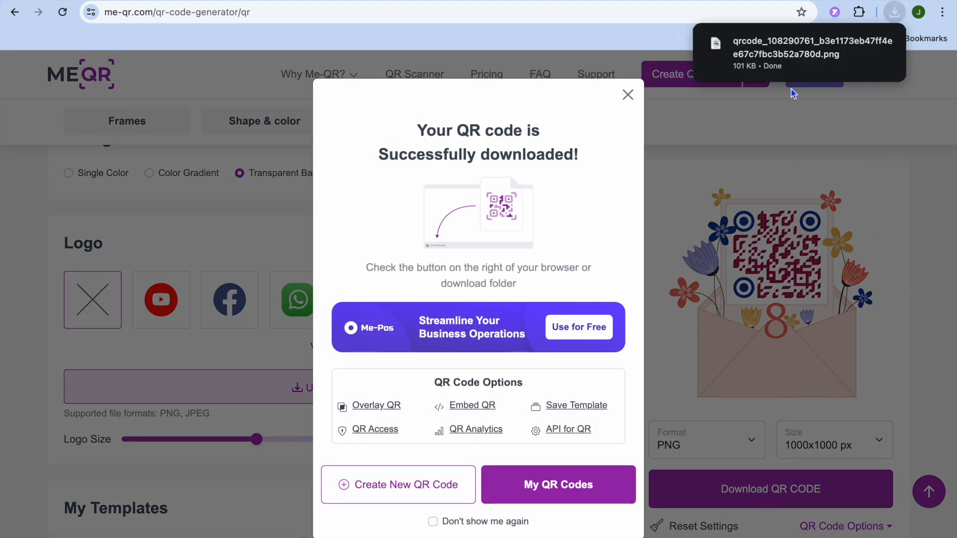
{"action": "left_click", "coordinate": [793, 53]}
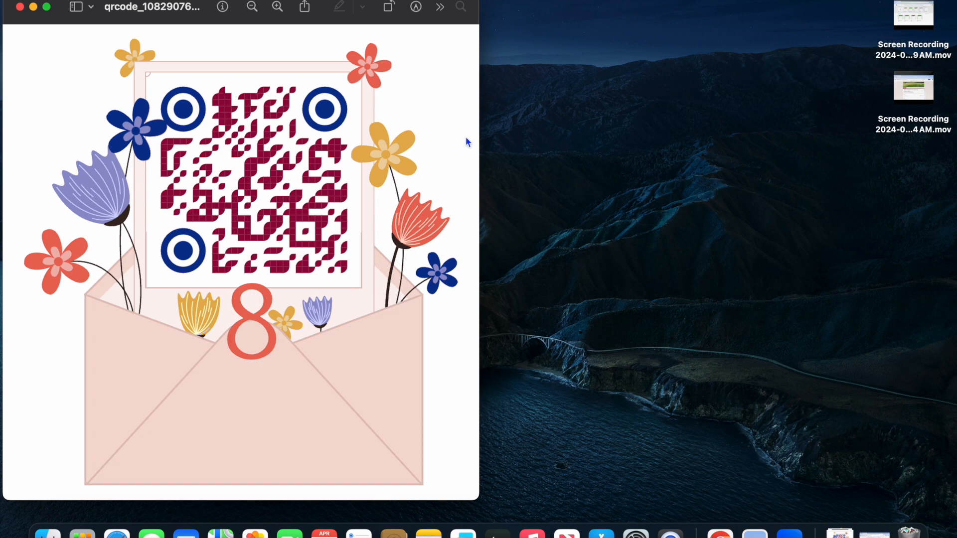
{"action": "mouse_move", "coordinate": [377, 163]}
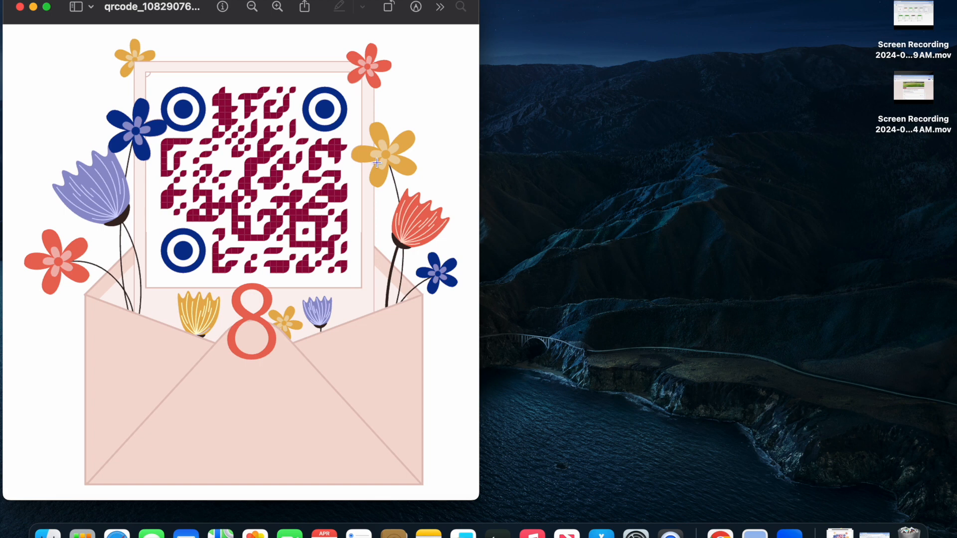